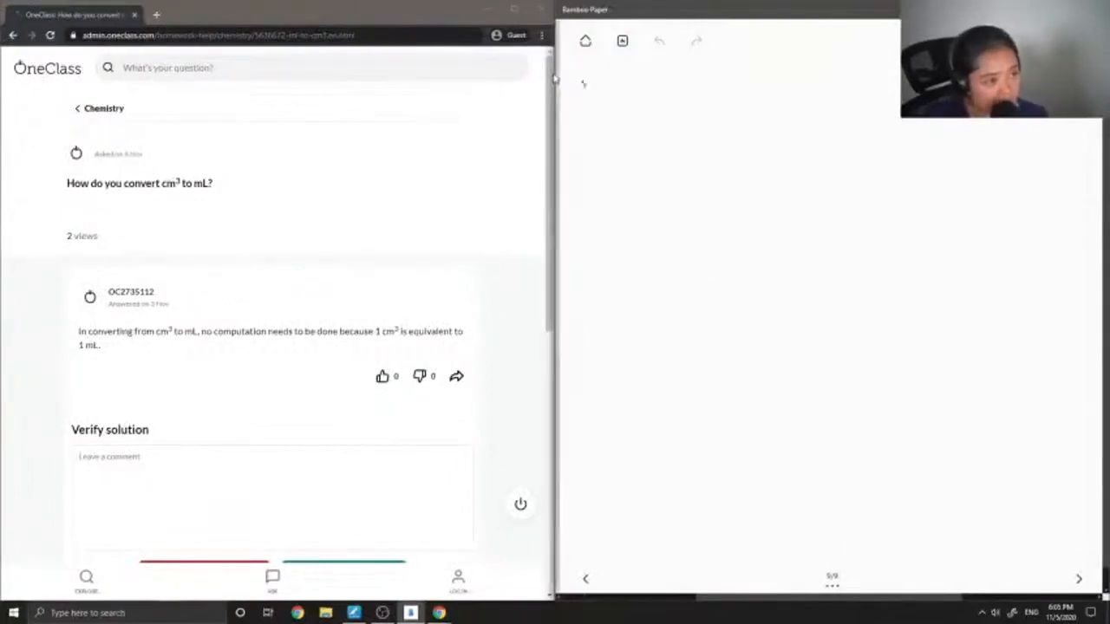
Step: Handwrite "9.)" then "1cm³ = 1mL", and begin the next line with "100cm³"
left_click_drag(576, 87, 604, 104)
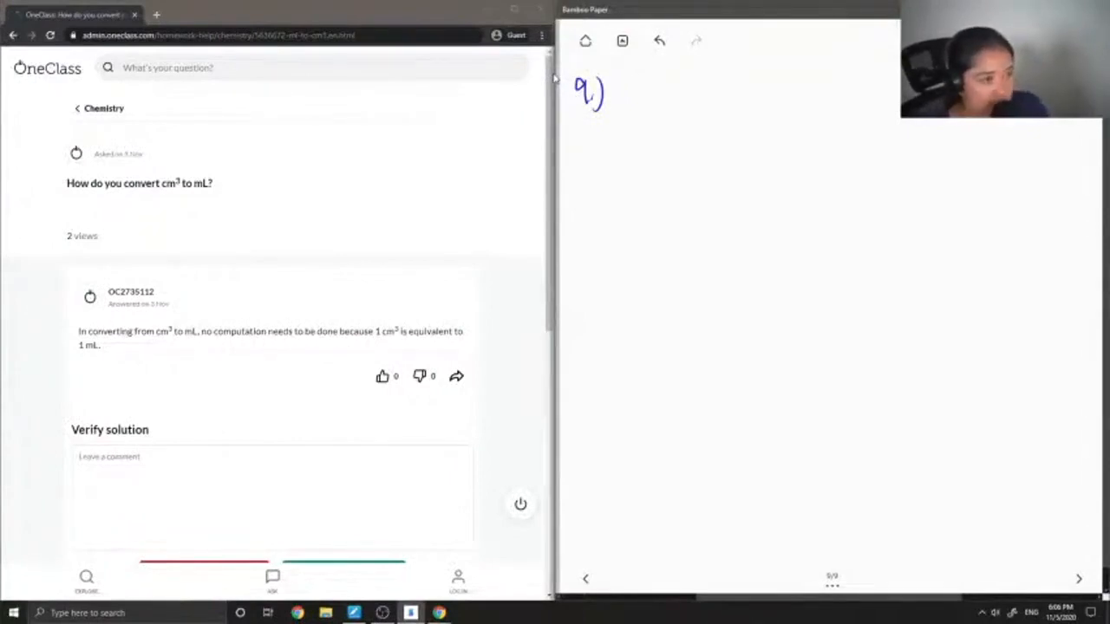
left_click_drag(621, 139, 621, 173)
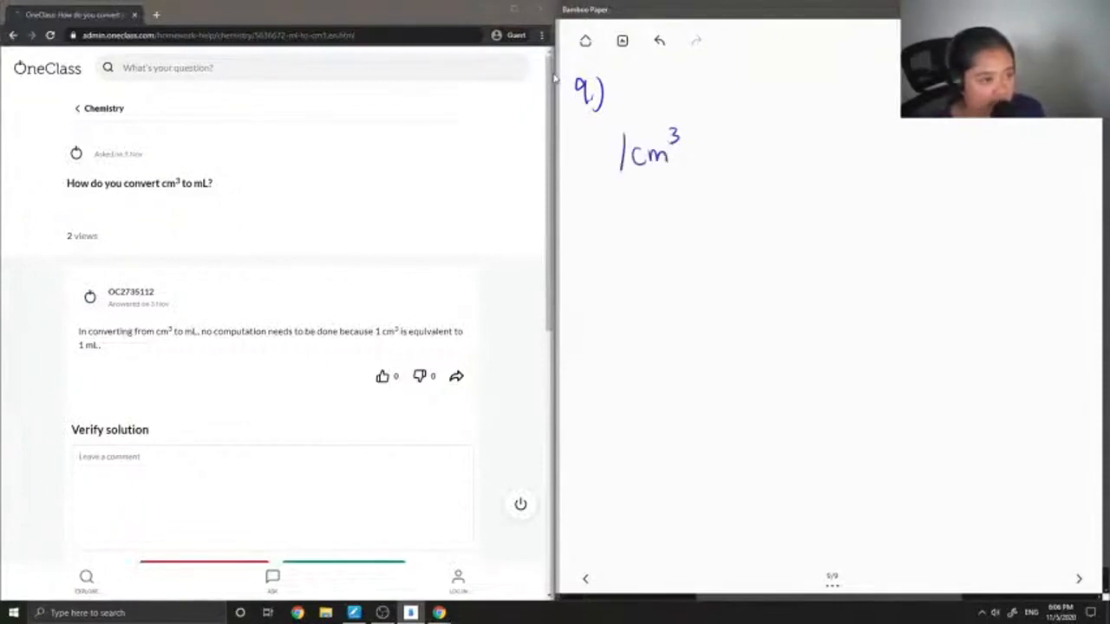
left_click_drag(694, 153, 715, 153)
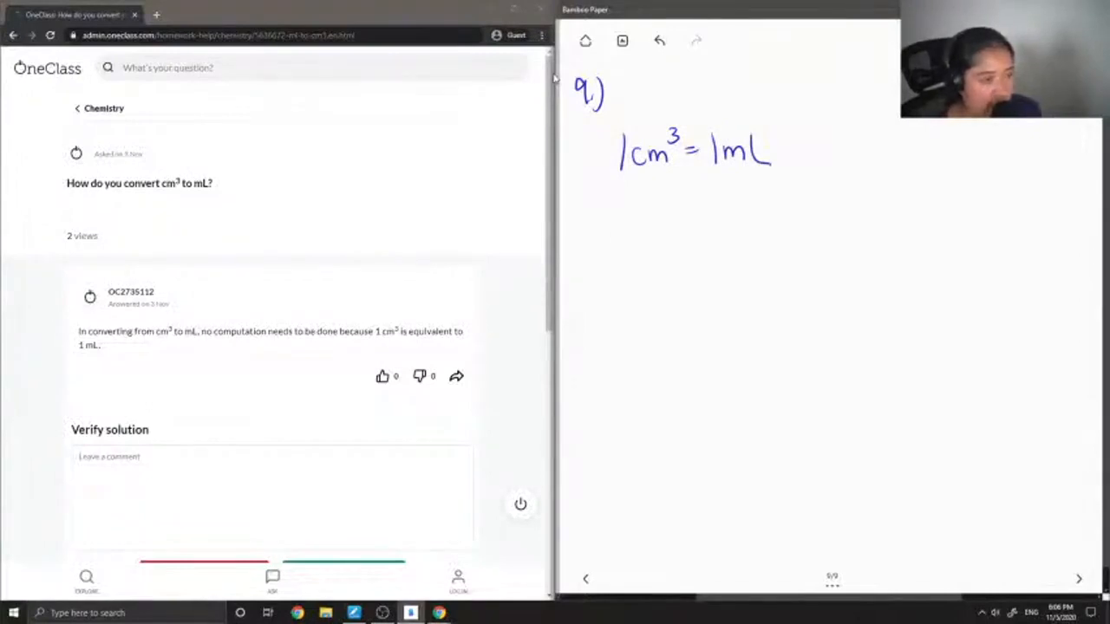
left_click_drag(615, 251, 659, 252)
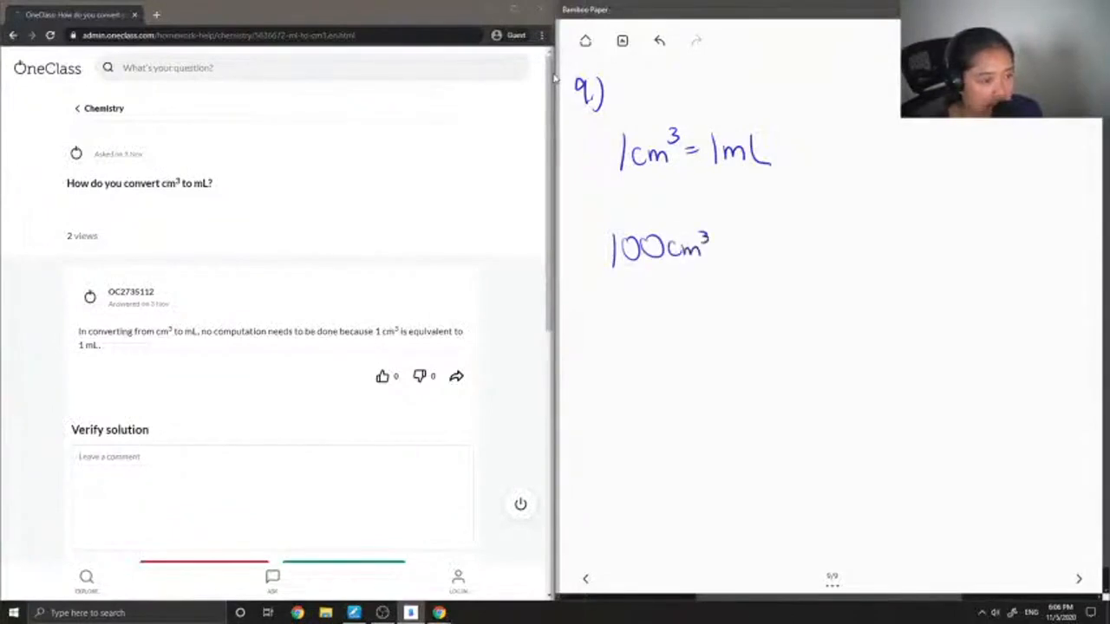
Step: Complete the second line as "100cm³ = 100mL" and move down the page
left_click_drag(715, 247, 737, 251)
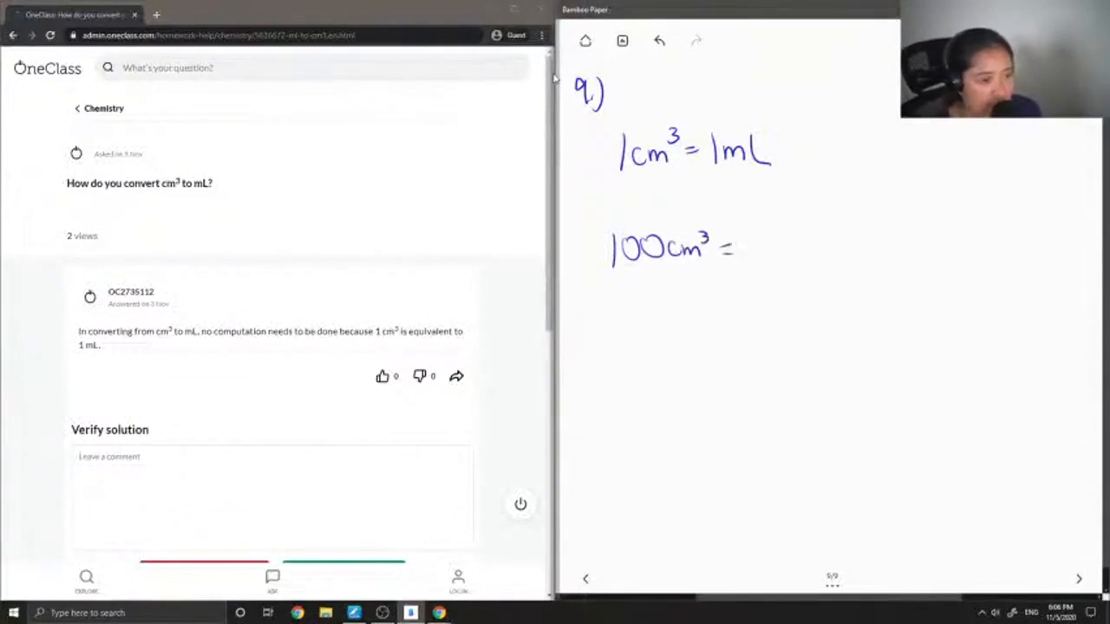
type("100mL")
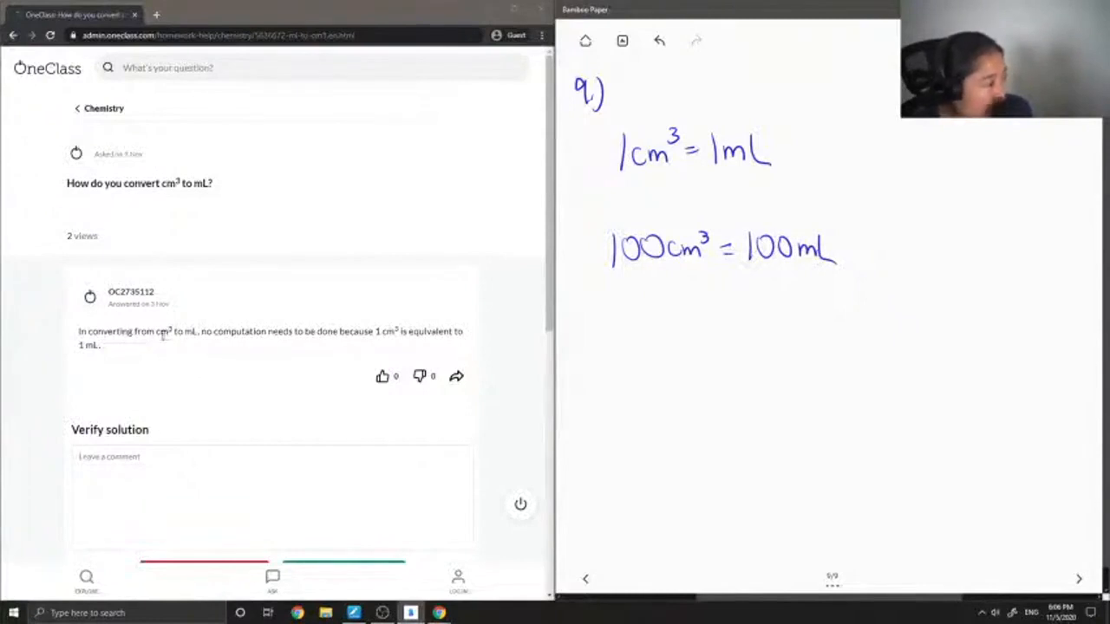
scroll("down", 3)
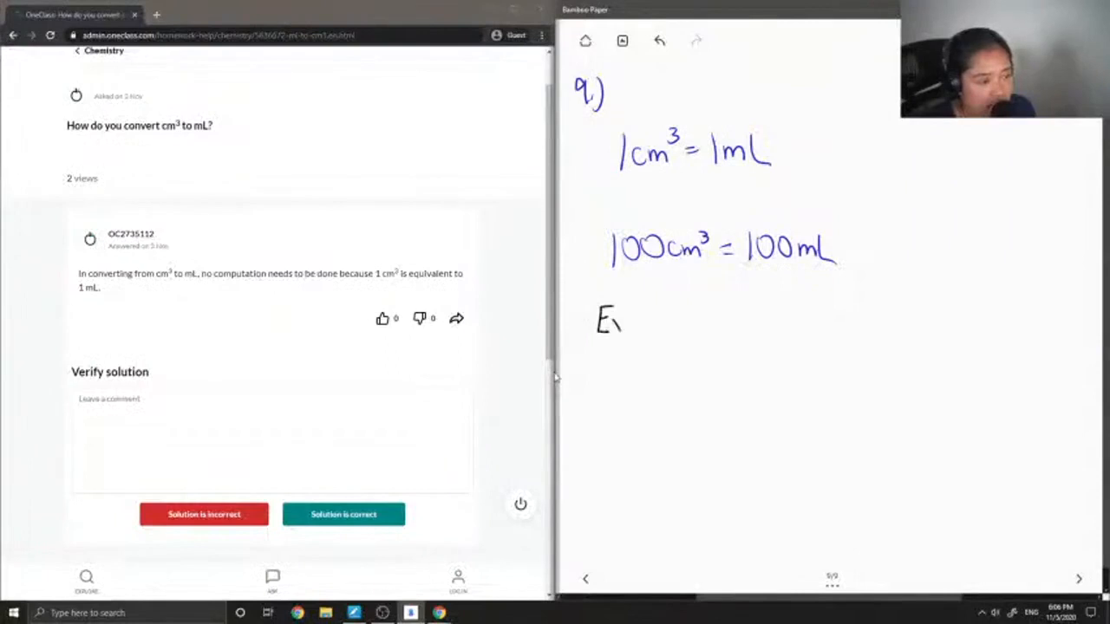
Step: Write the "Ex. Water" heading and sketch a beaker with its water level marked
left_click_drag(621, 321, 656, 321)
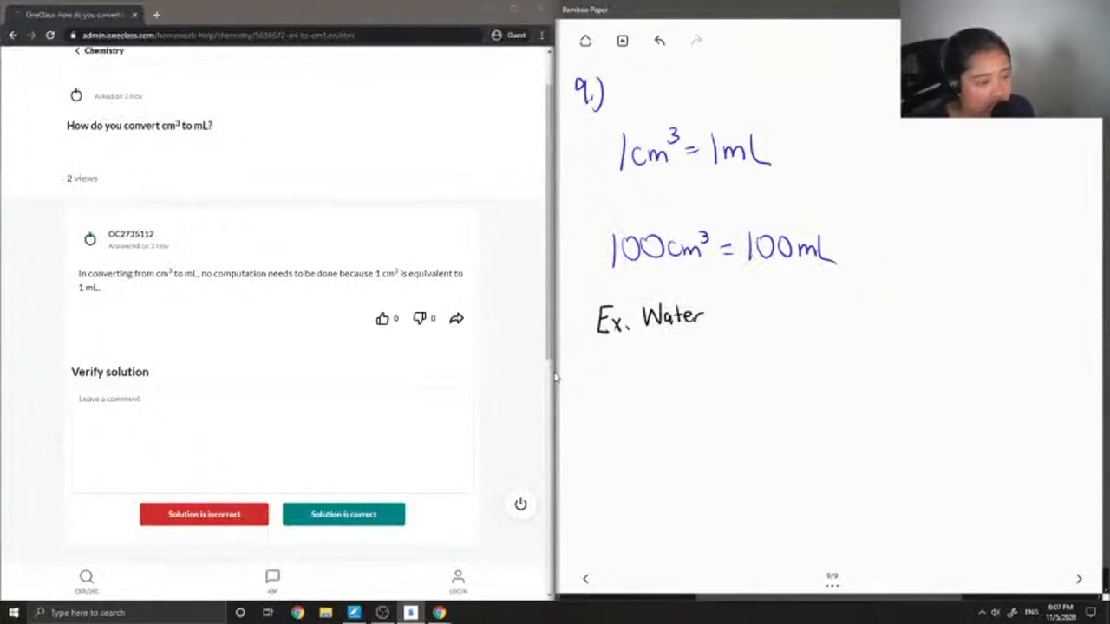
left_click_drag(645, 359, 645, 390)
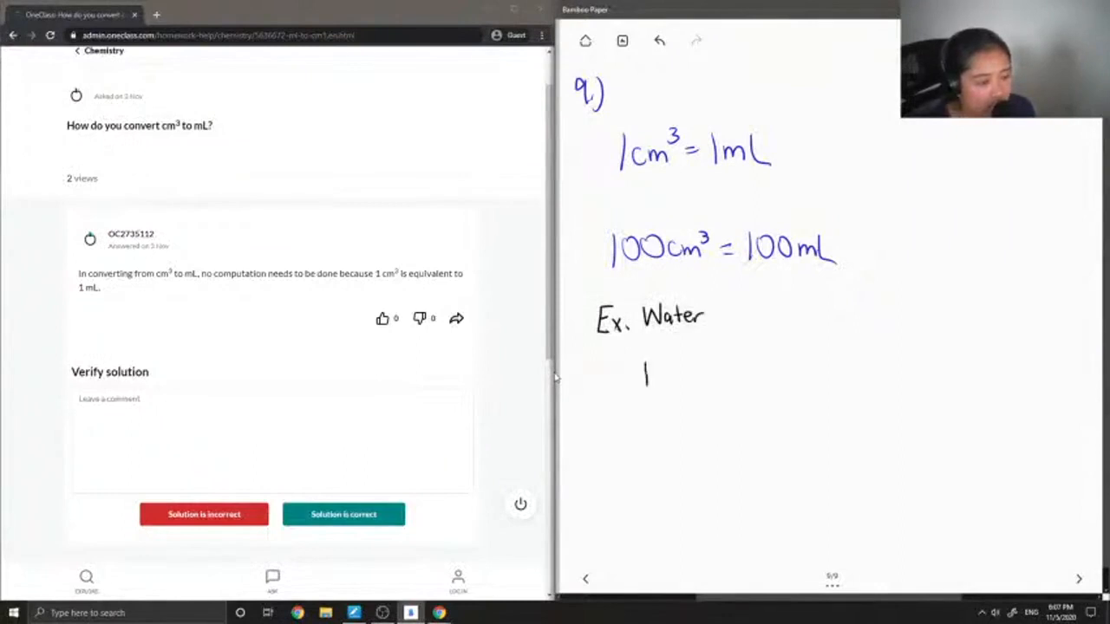
left_click_drag(645, 364, 694, 413)
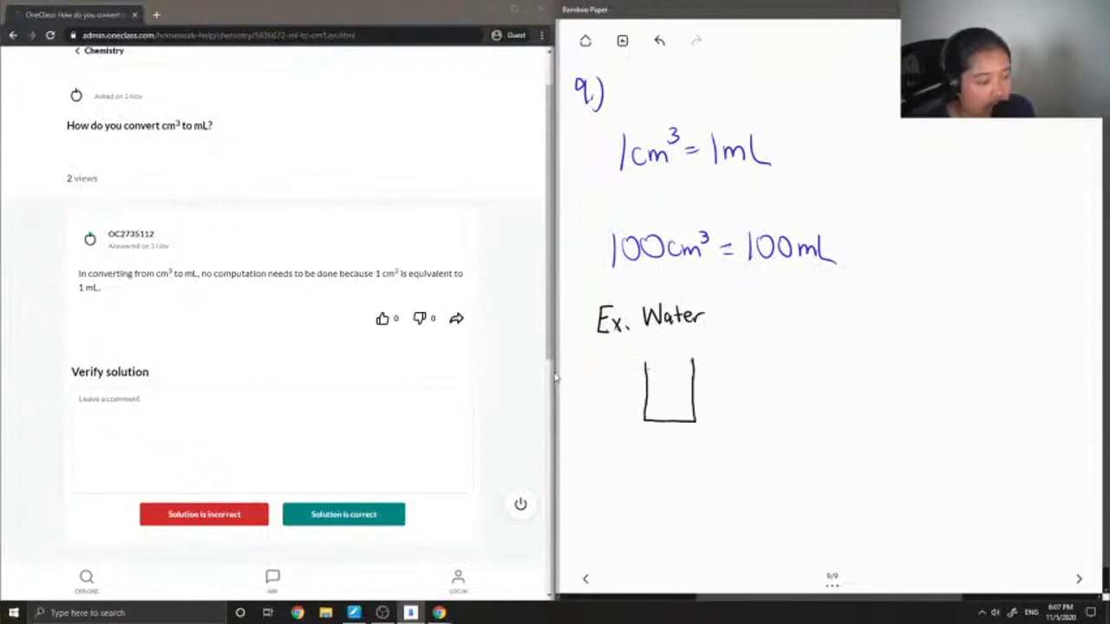
left_click_drag(651, 371, 691, 374)
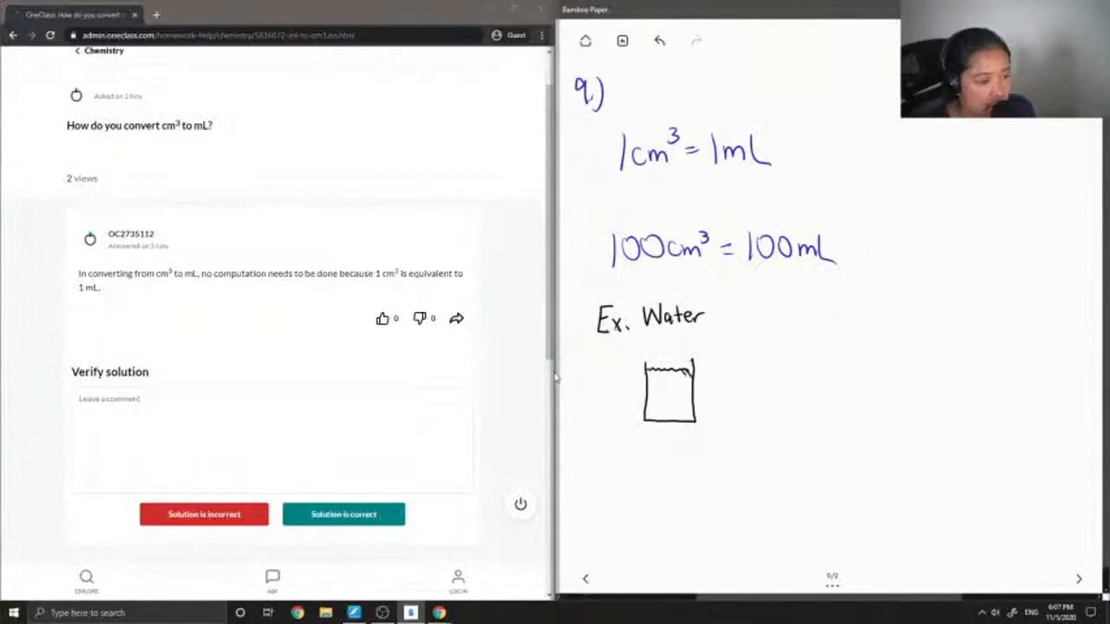
Step: Shade the water and label it "100mL of water = 100g of water"
left_click_drag(656, 364, 686, 416)
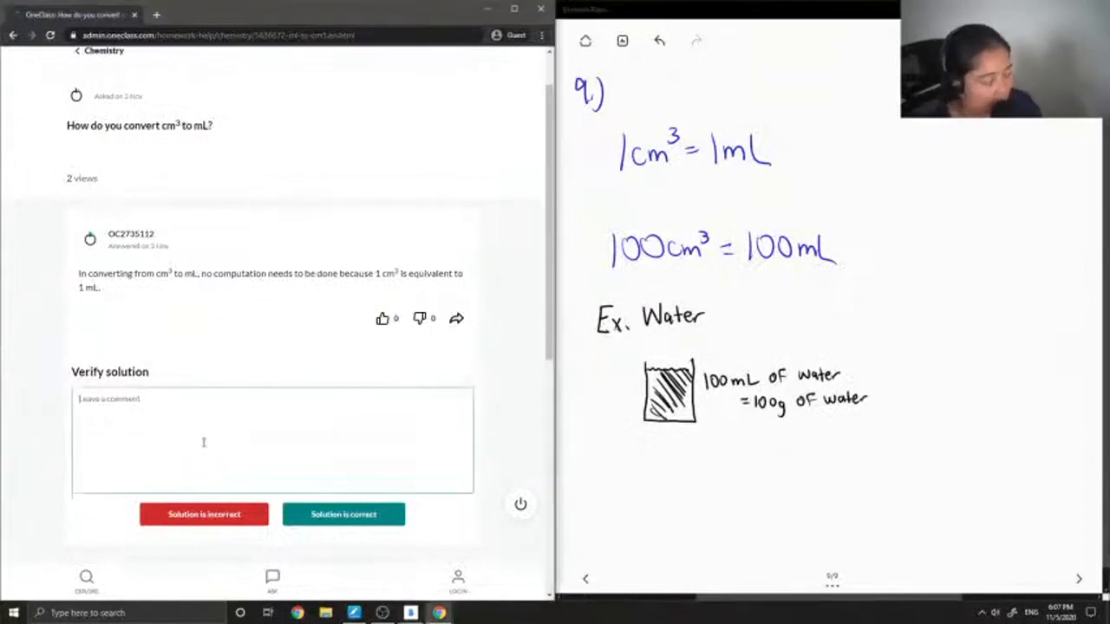
type("This")
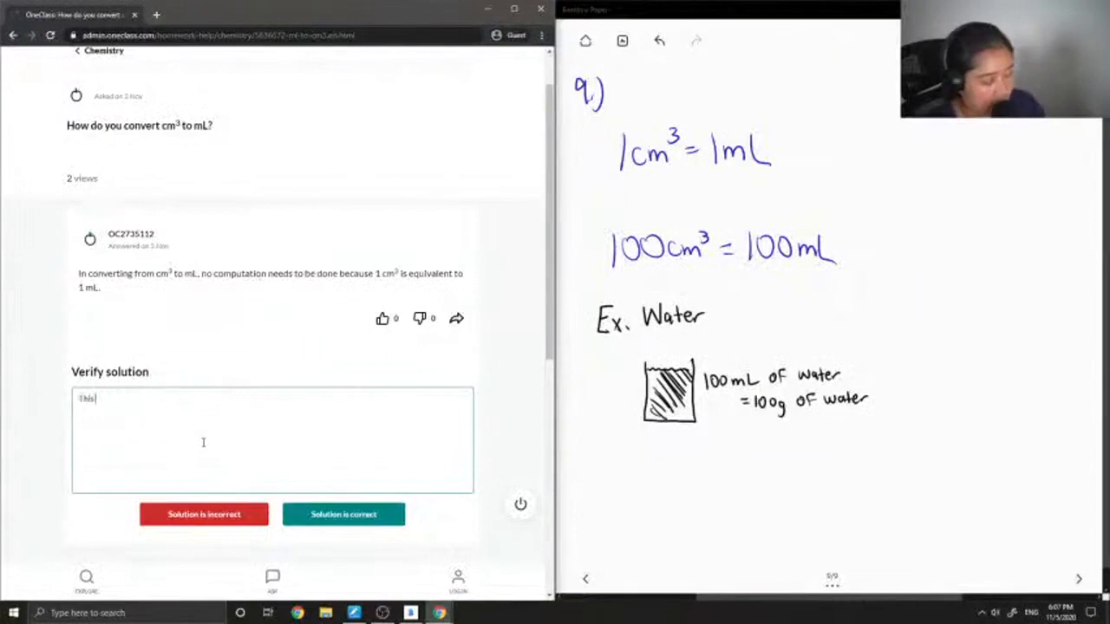